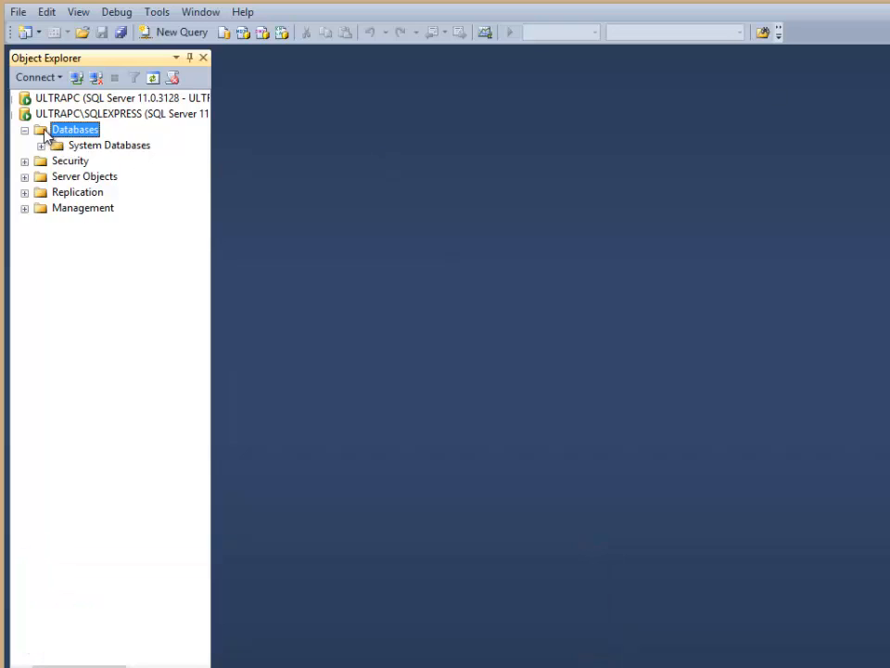
Step: Select the SQLEXPRESS Databases folder and open a new query window in the editor
left_click(121, 113)
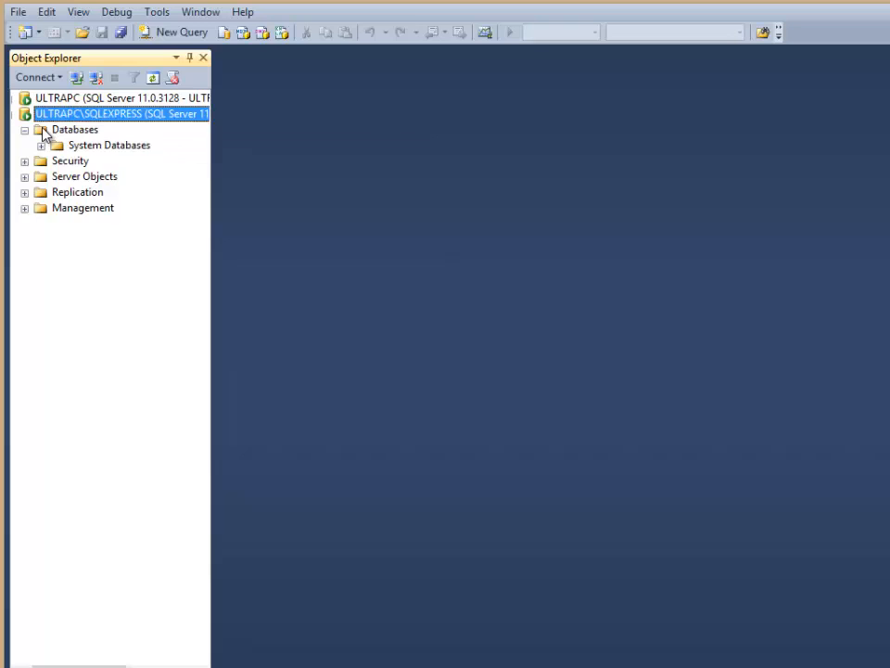
left_click(75, 129)
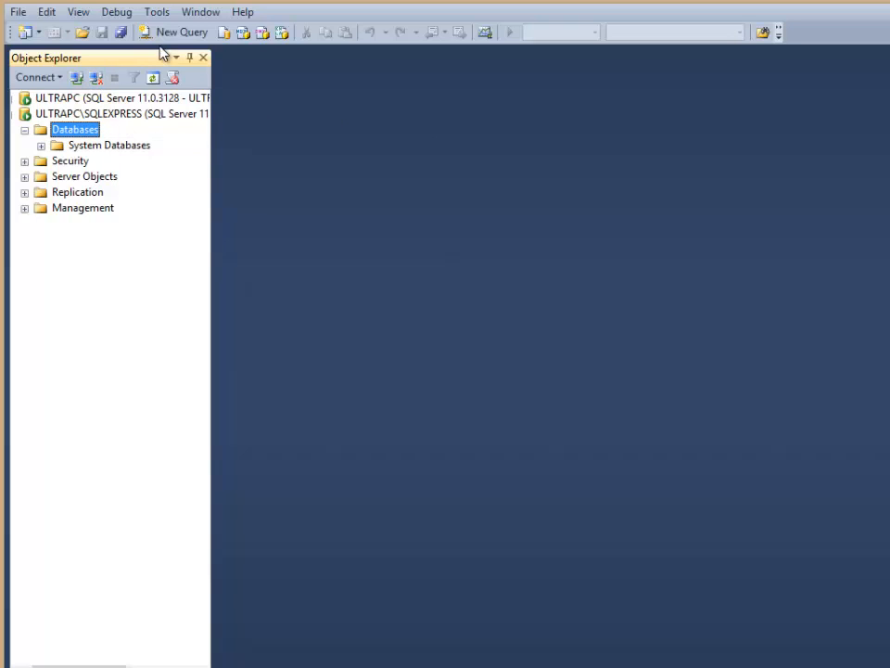
mouse_move(174, 32)
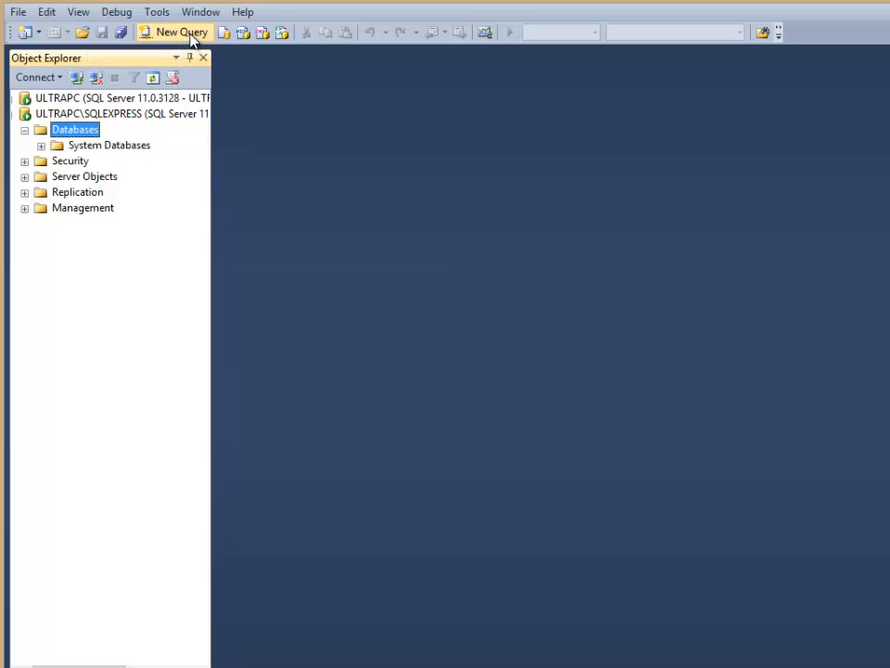
left_click(174, 32)
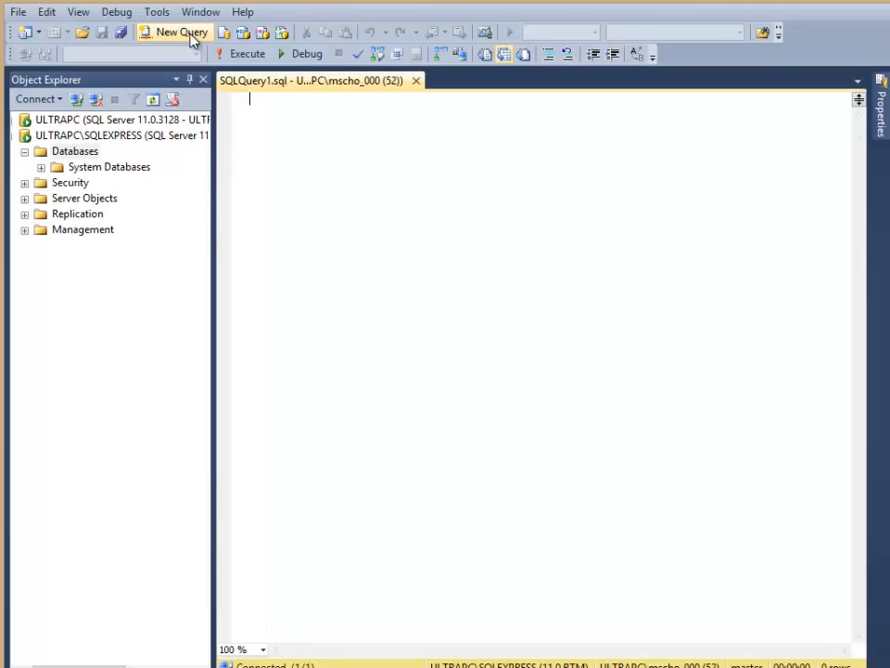
left_click(173, 32)
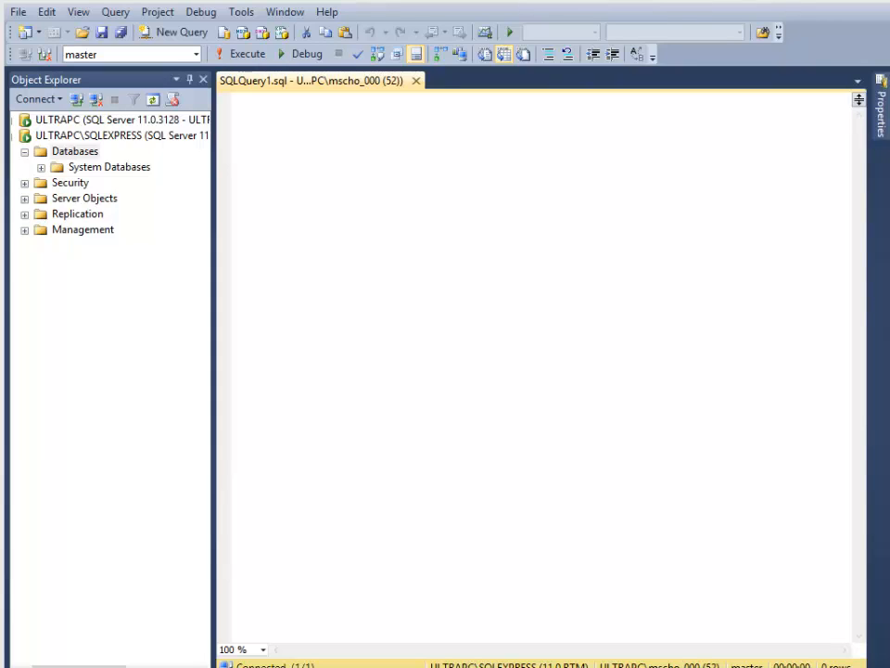
mouse_move(655, 117)
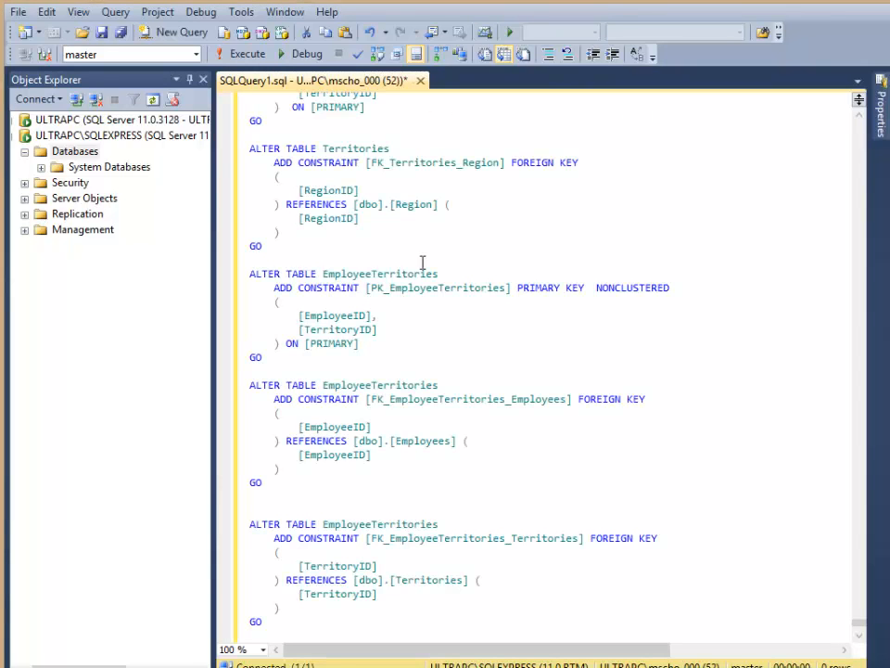
mouse_move(861, 610)
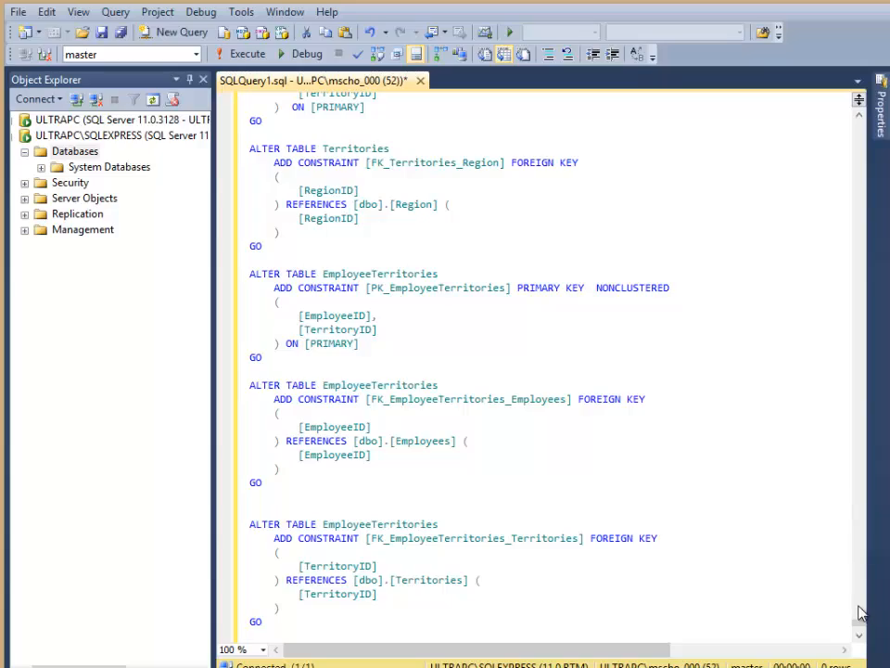
scroll("down", 3)
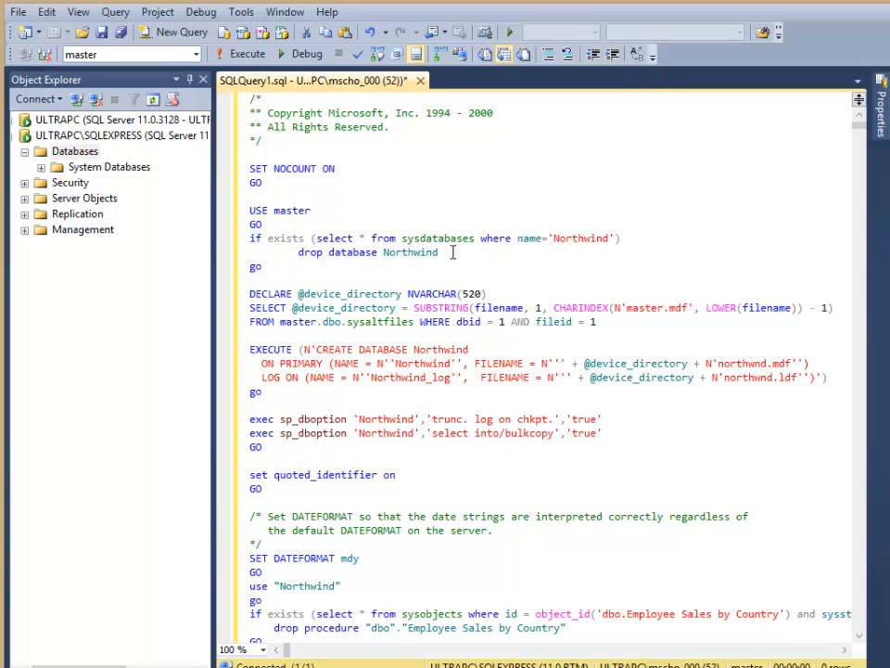
left_click_drag(249, 237, 439, 252)
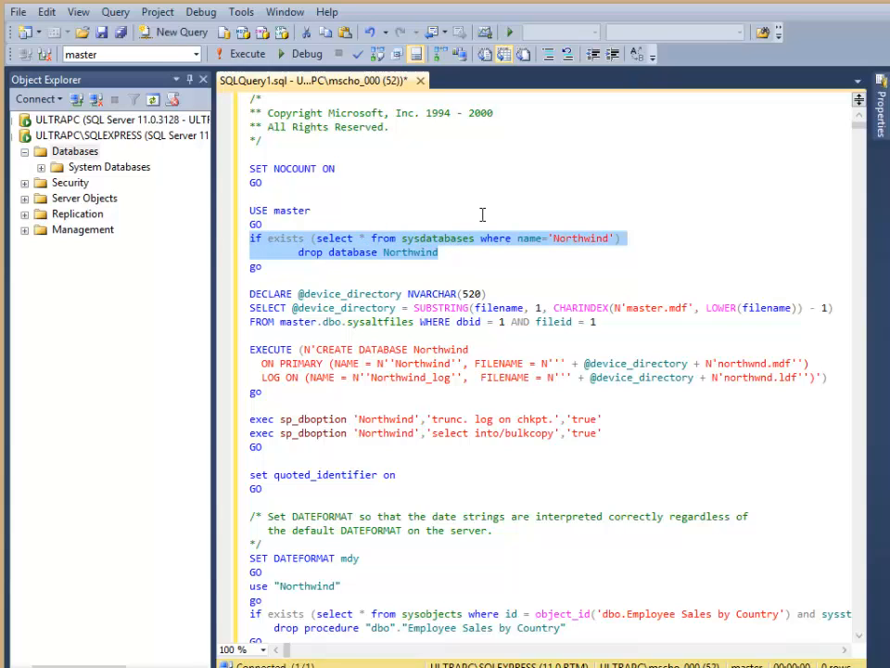
mouse_move(519, 252)
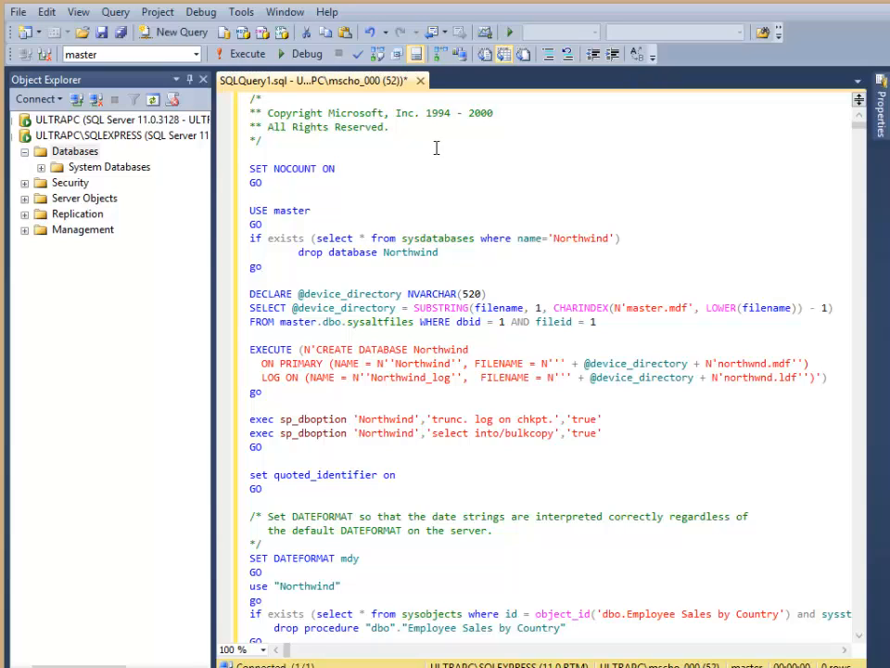
mouse_move(247, 53)
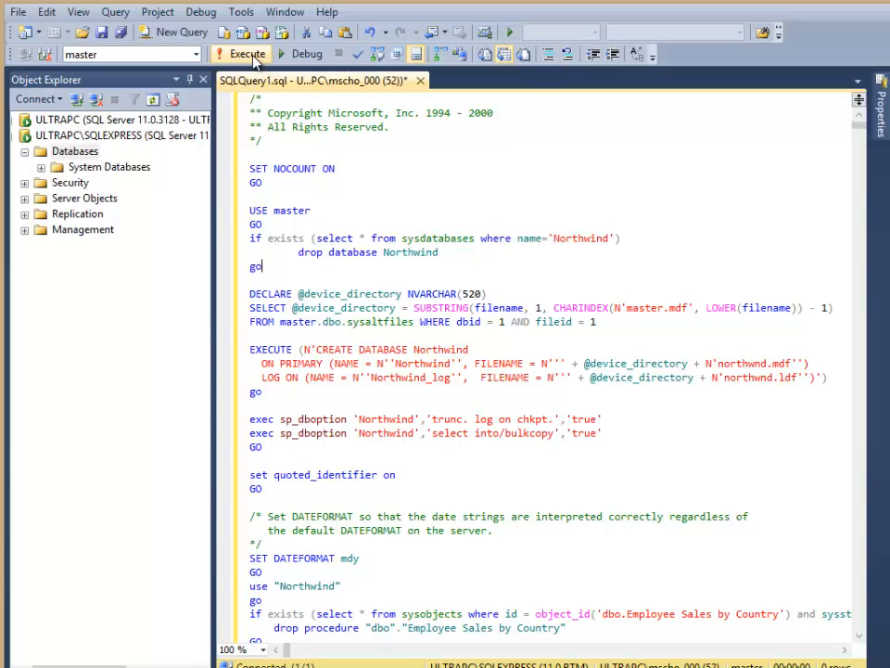
Step: Execute the Northwind installation script and review the sp_dboption errors
left_click(243, 53)
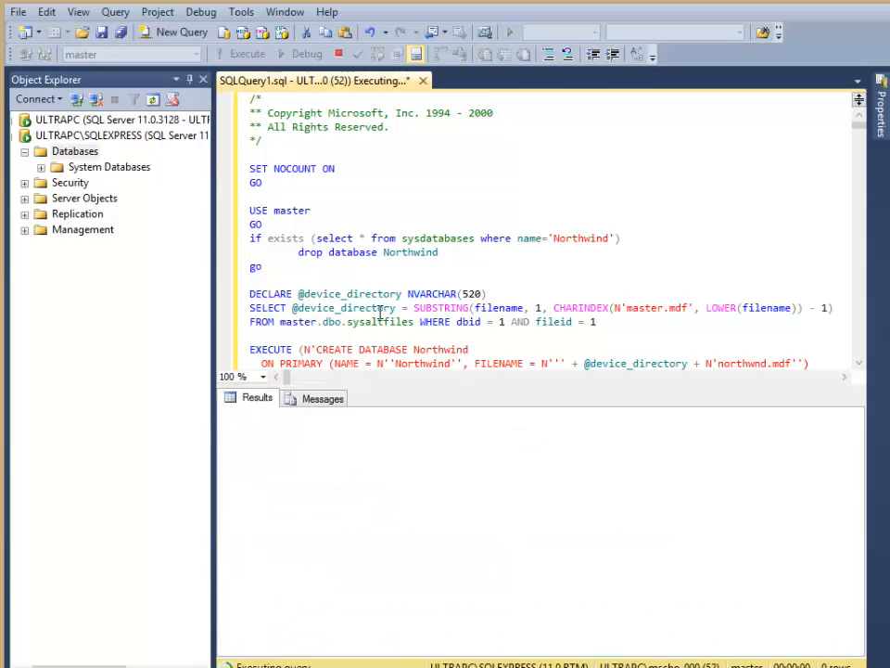
left_click(247, 53)
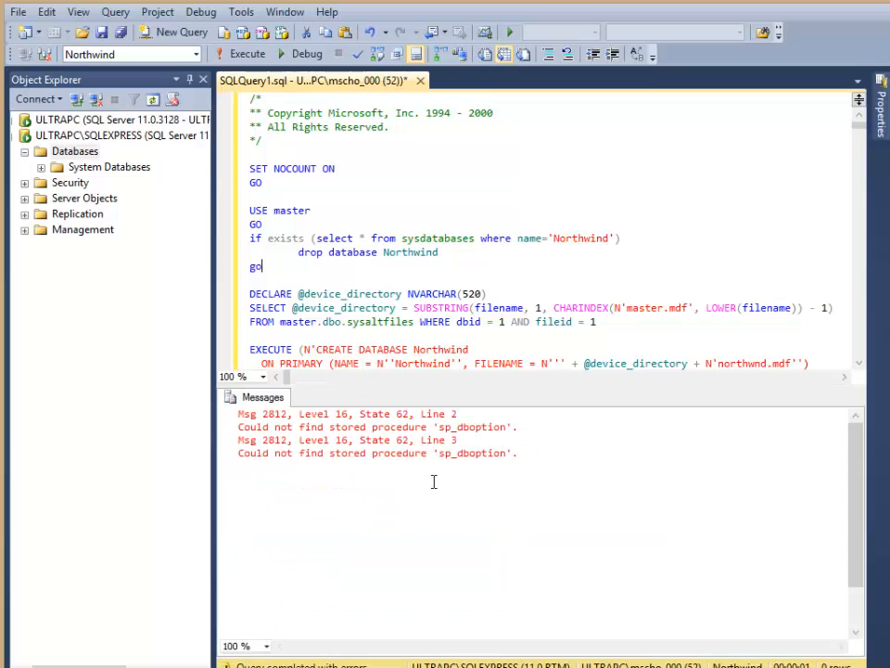
mouse_move(505, 470)
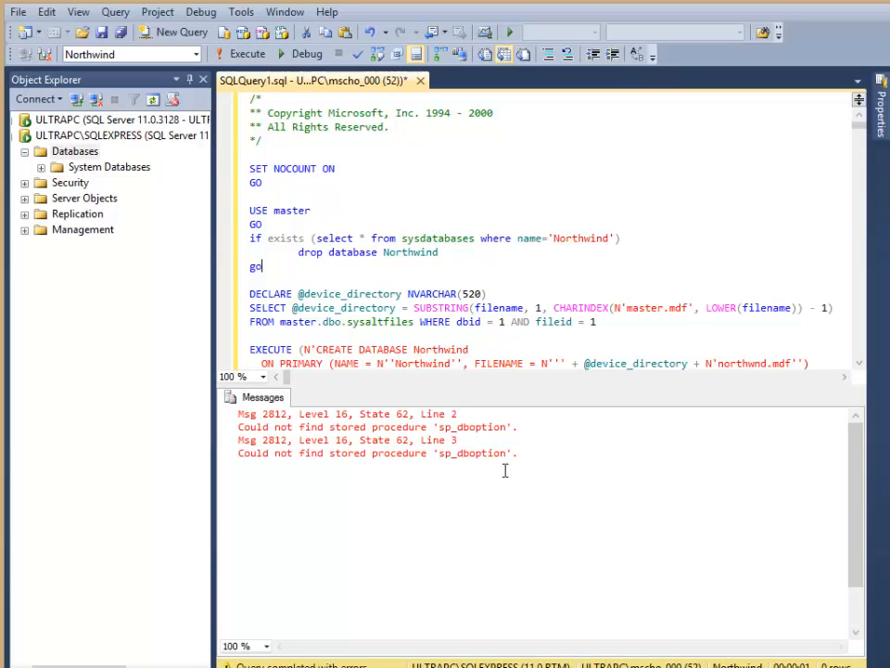
mouse_move(514, 477)
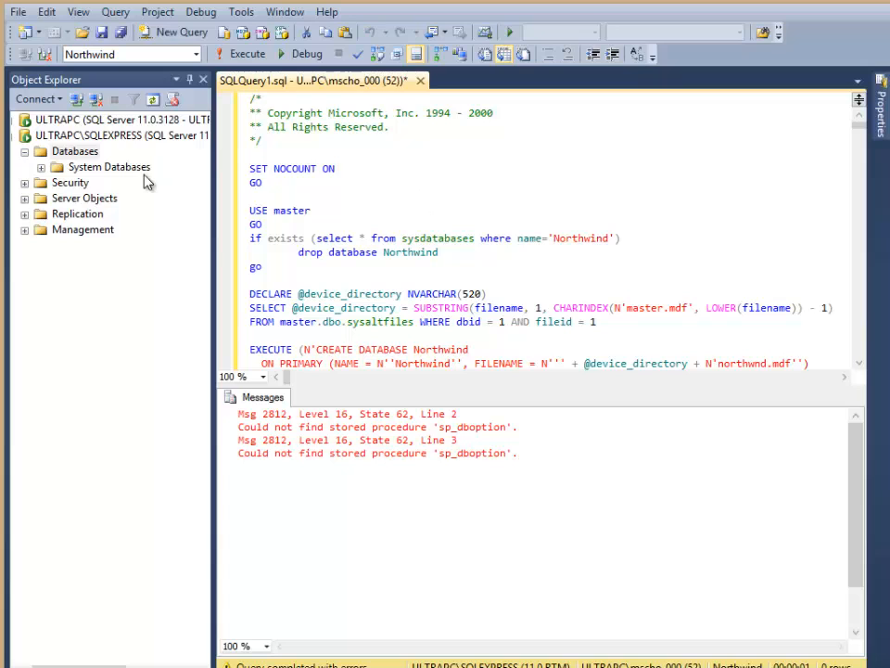
Step: Refresh Databases, expand Northwind's Tables and open dbo.Employees' details
left_click(74, 151)
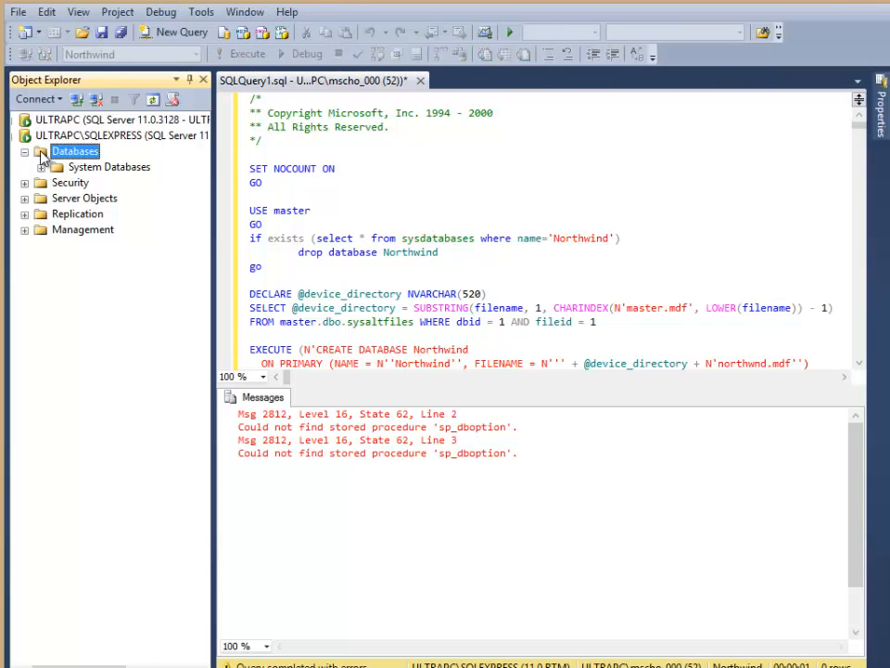
right_click(74, 150)
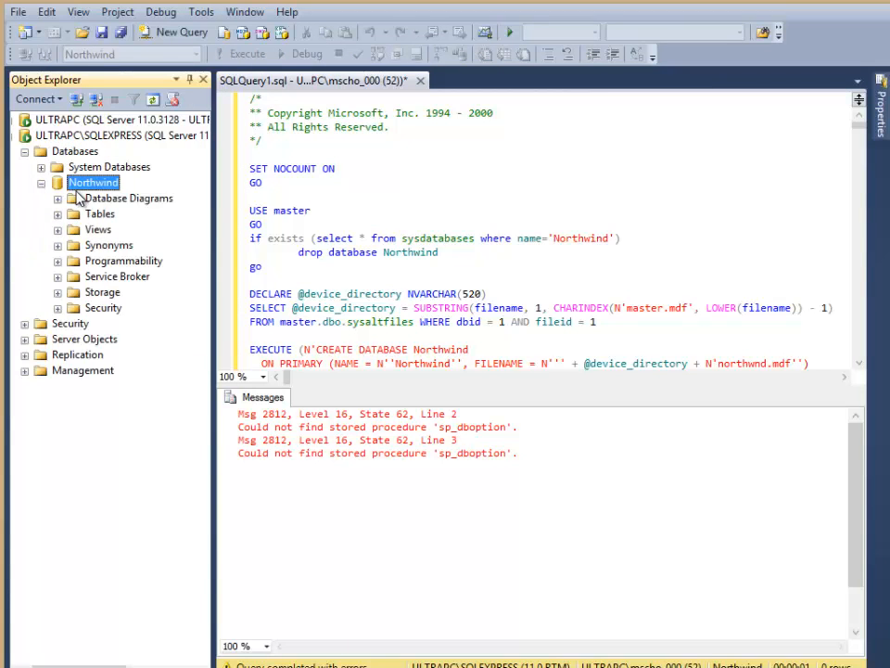
left_click(100, 213)
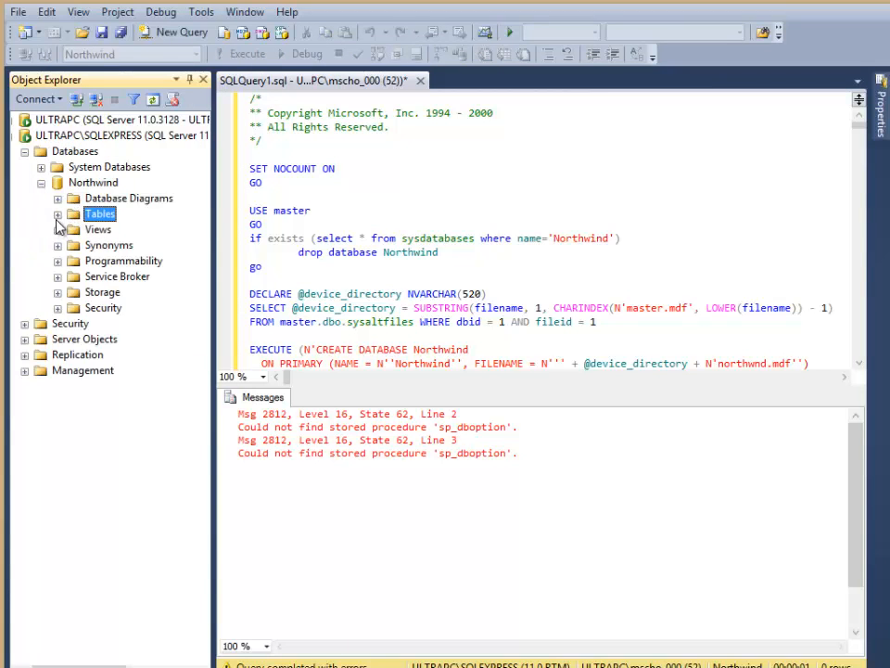
left_click(58, 213)
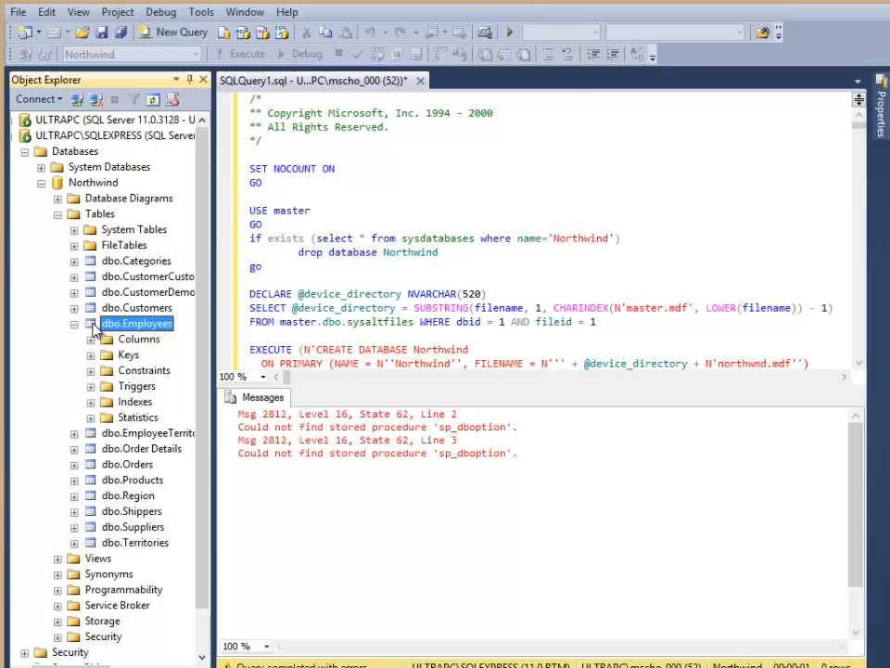
left_click(110, 339)
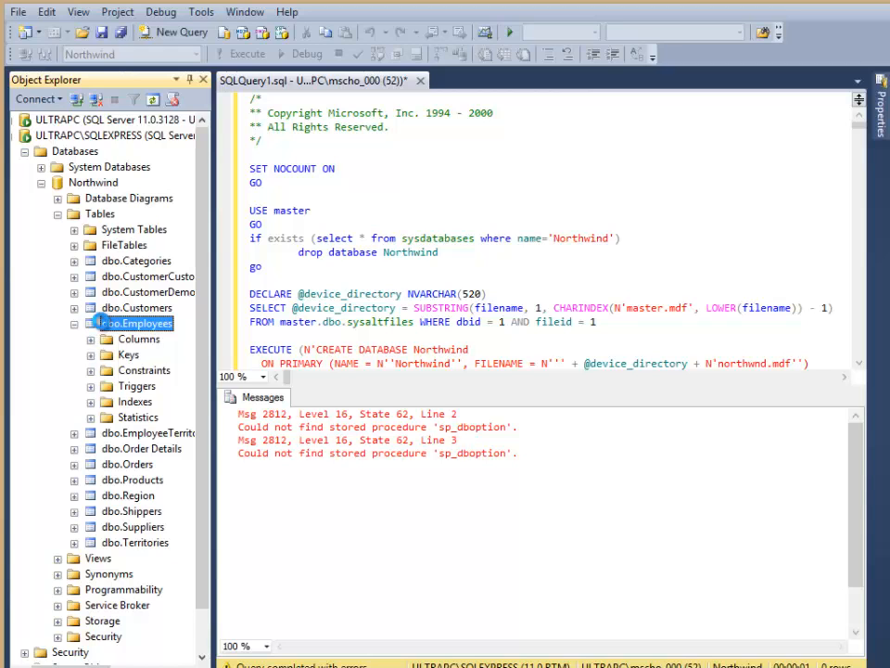
Step: View the top rows of dbo.Employees, then close that query
left_click(137, 323)
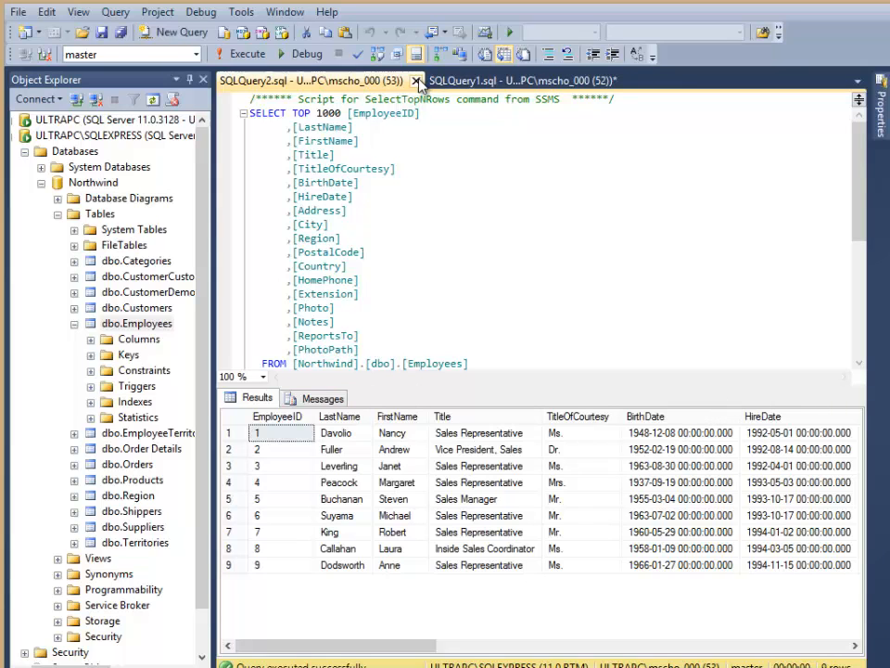
left_click(416, 83)
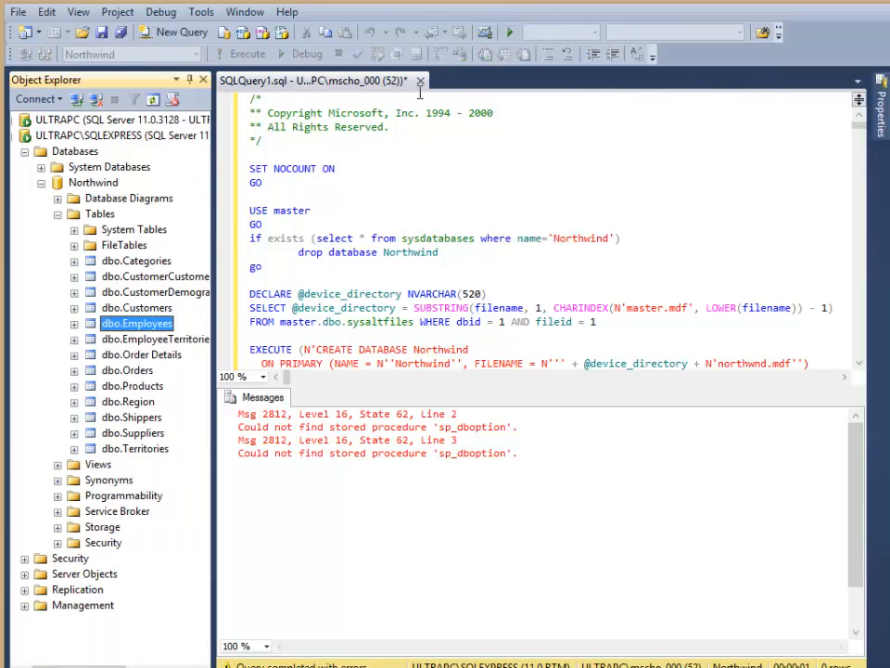
mouse_move(419, 82)
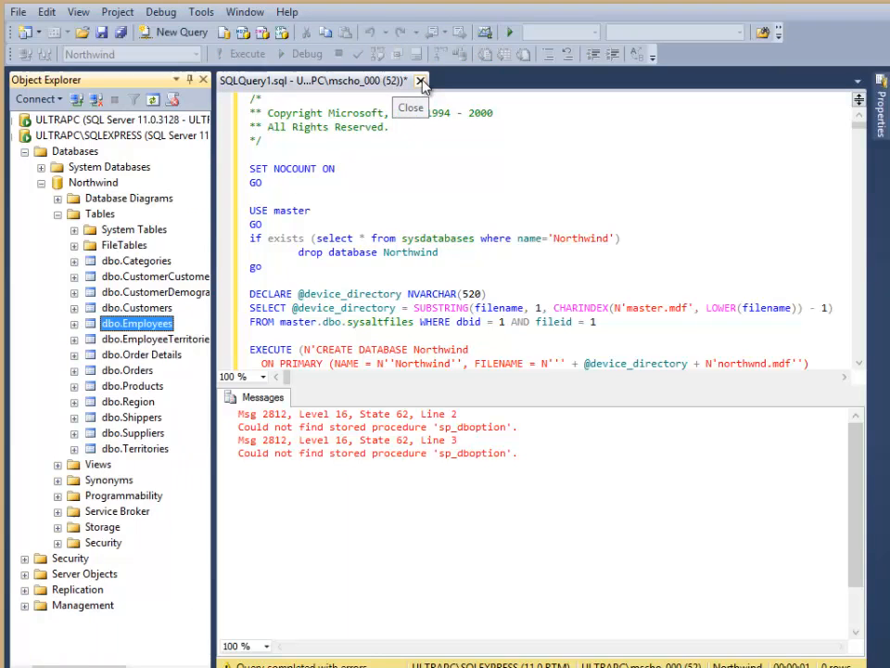
Step: Close the installation script window and discard its changes
left_click(420, 82)
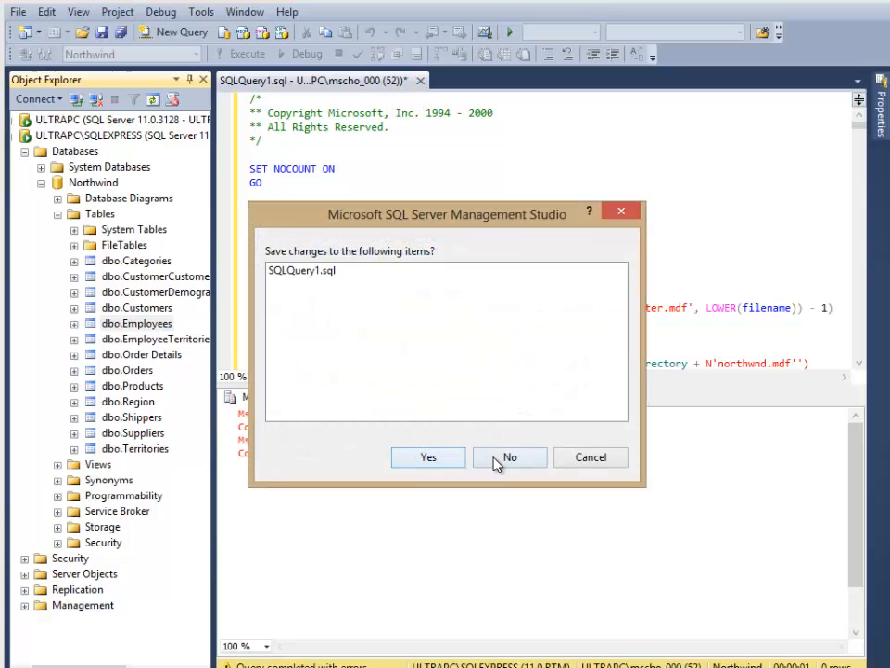
left_click(509, 456)
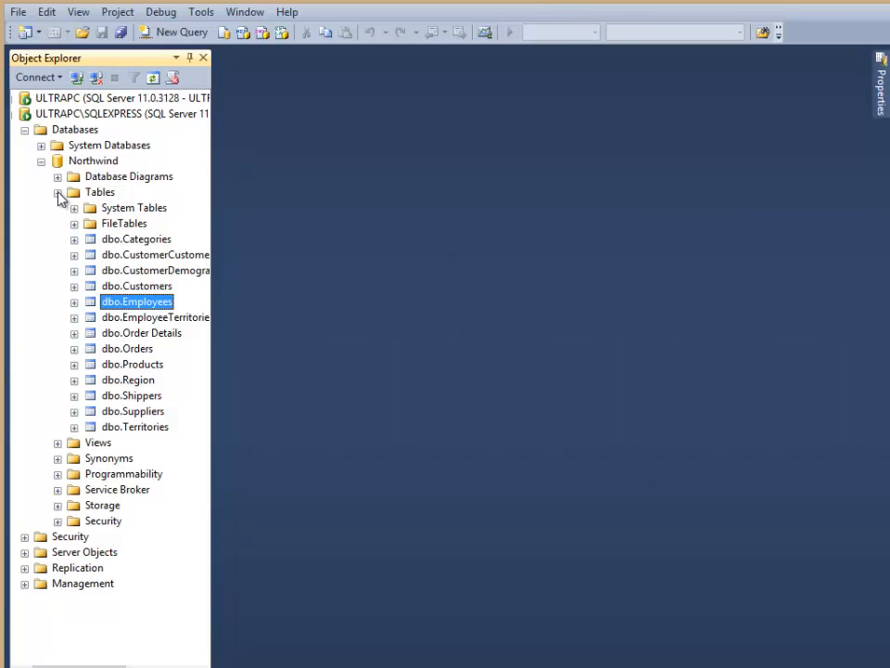
Step: Collapse Northwind's table list and accept creating the diagramming support objects
left_click(128, 176)
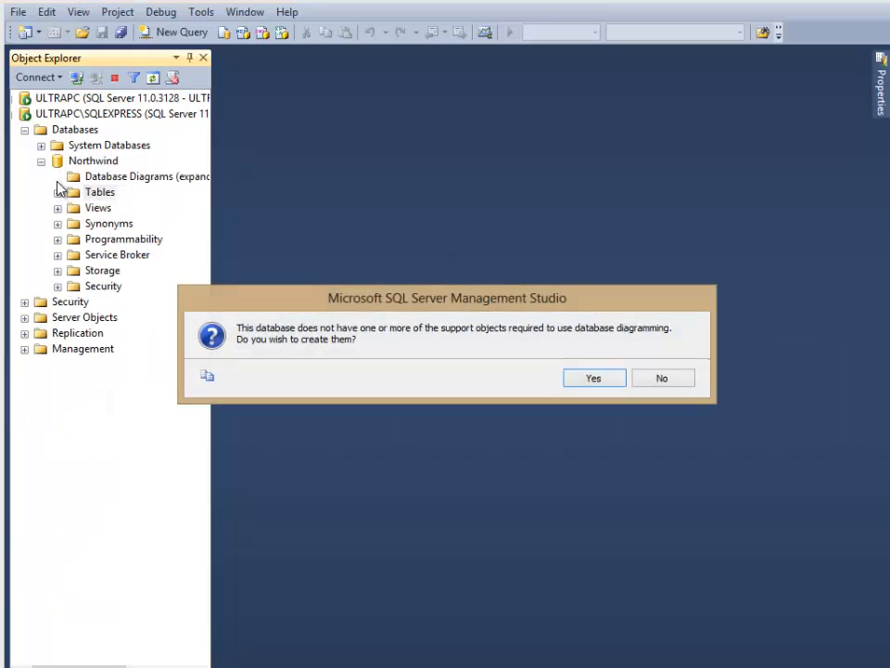
mouse_move(135, 180)
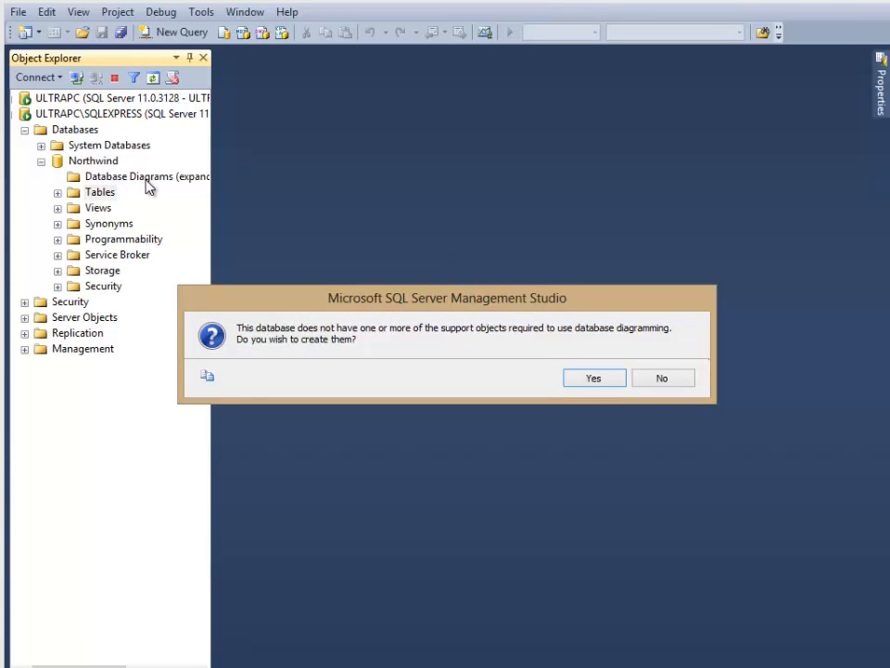
mouse_move(240, 314)
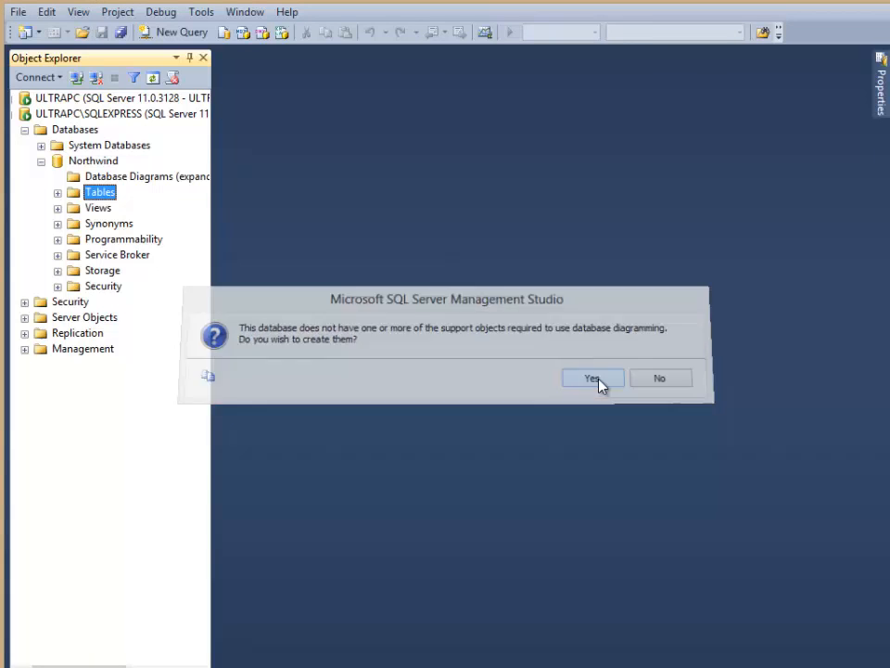
left_click(591, 378)
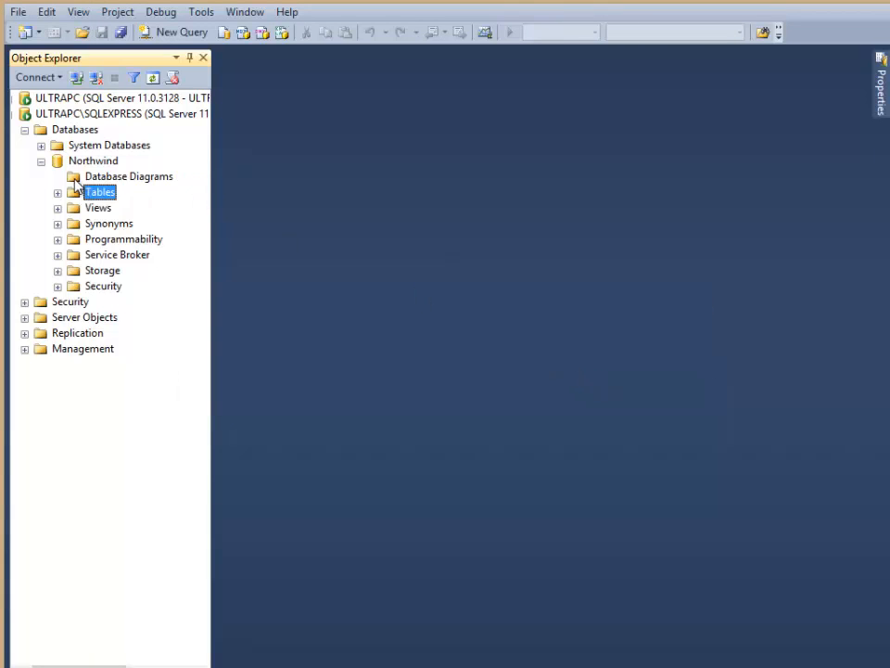
Step: Start a new database diagram and add the Categories and Products tables
right_click(130, 177)
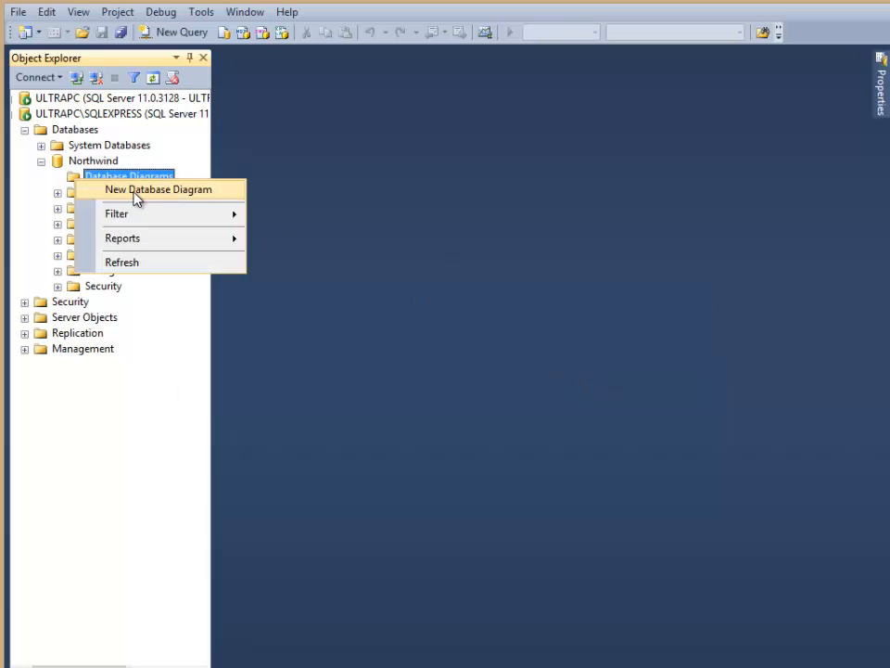
left_click(157, 190)
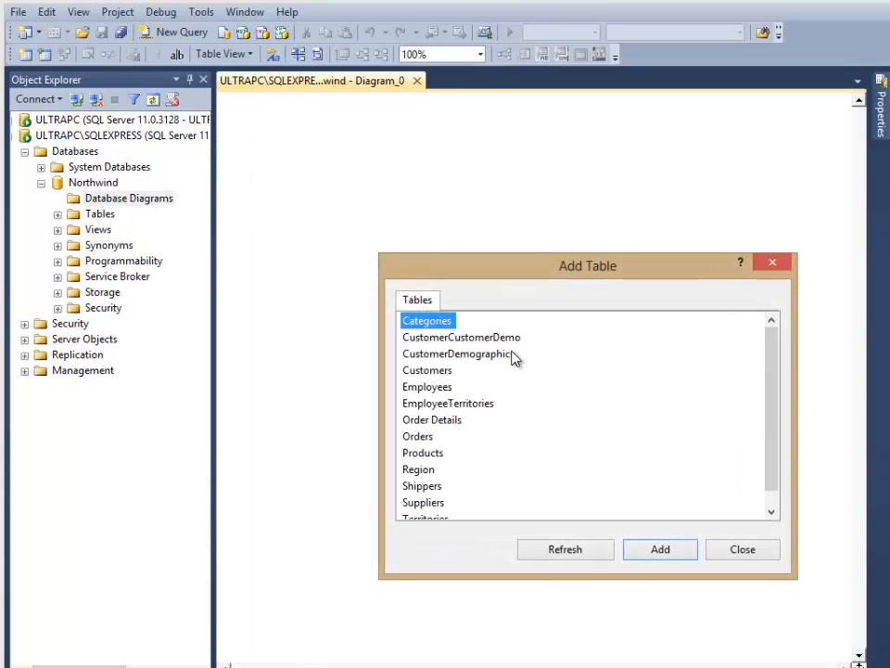
mouse_move(441, 442)
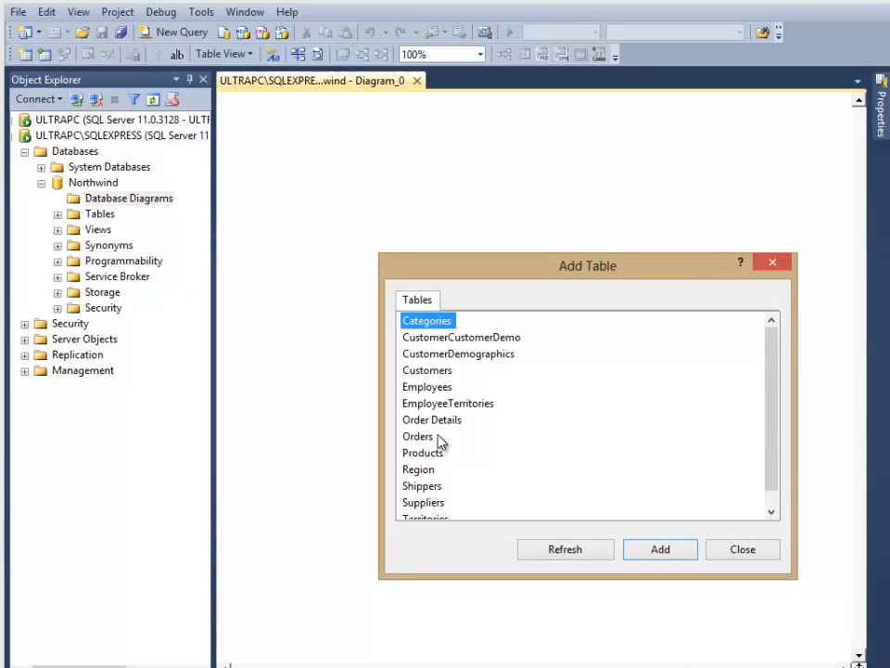
mouse_move(438, 454)
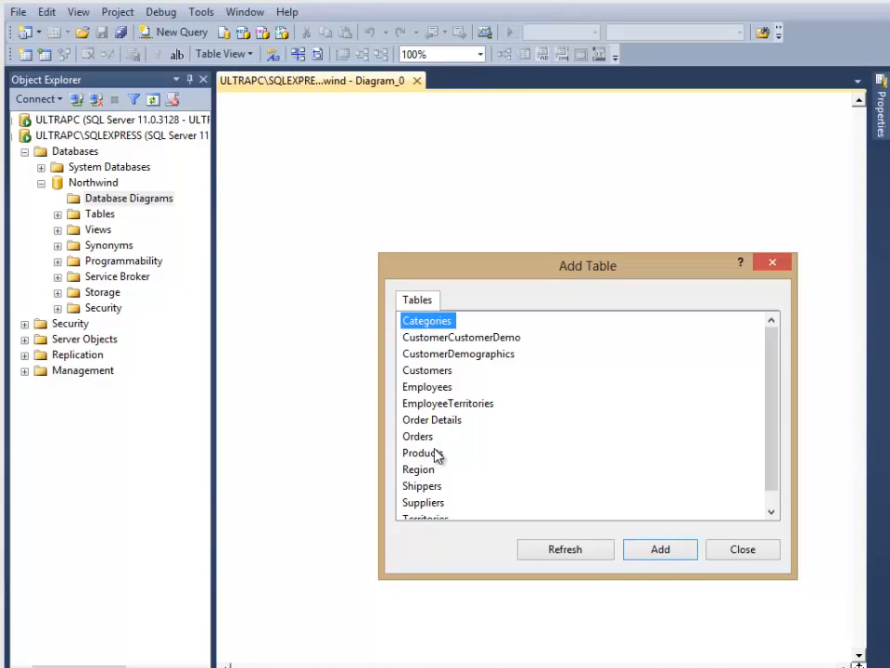
left_click(423, 452)
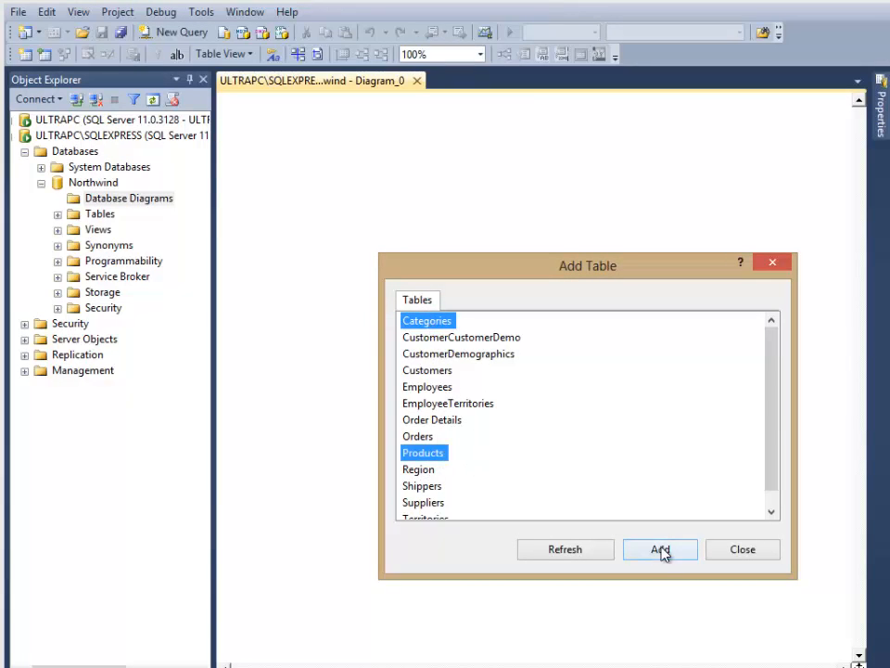
left_click(659, 549)
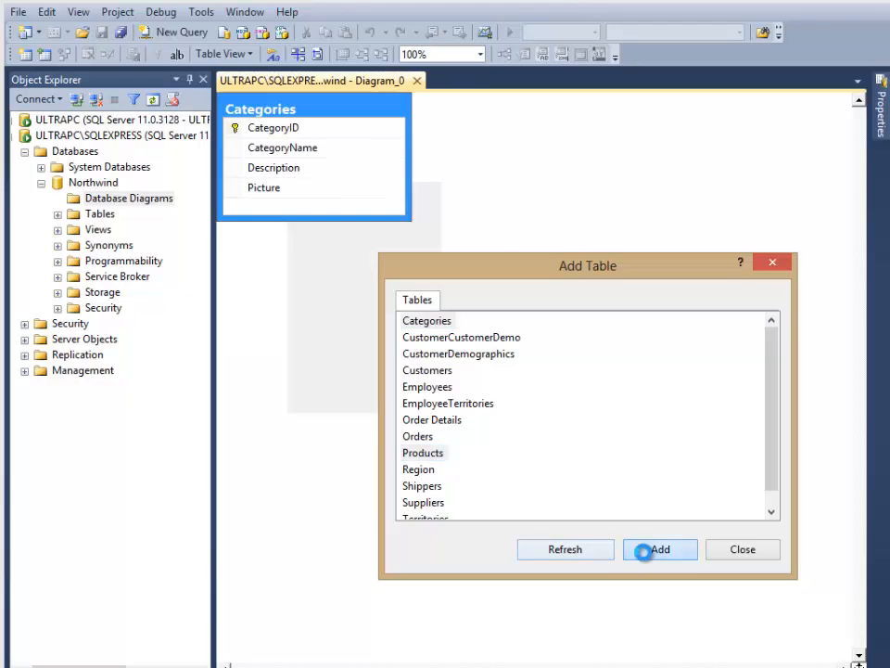
left_click(660, 549)
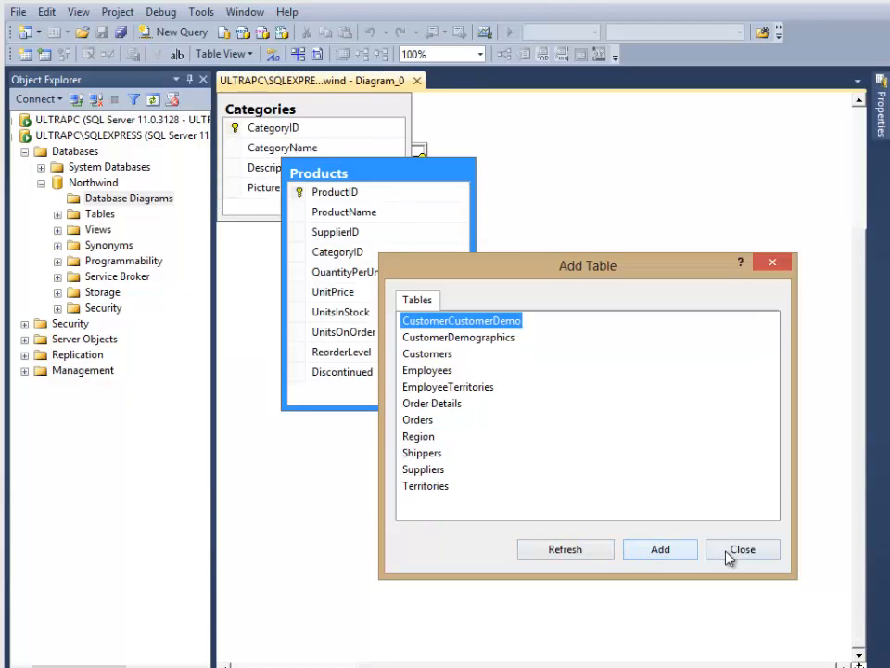
left_click(741, 549)
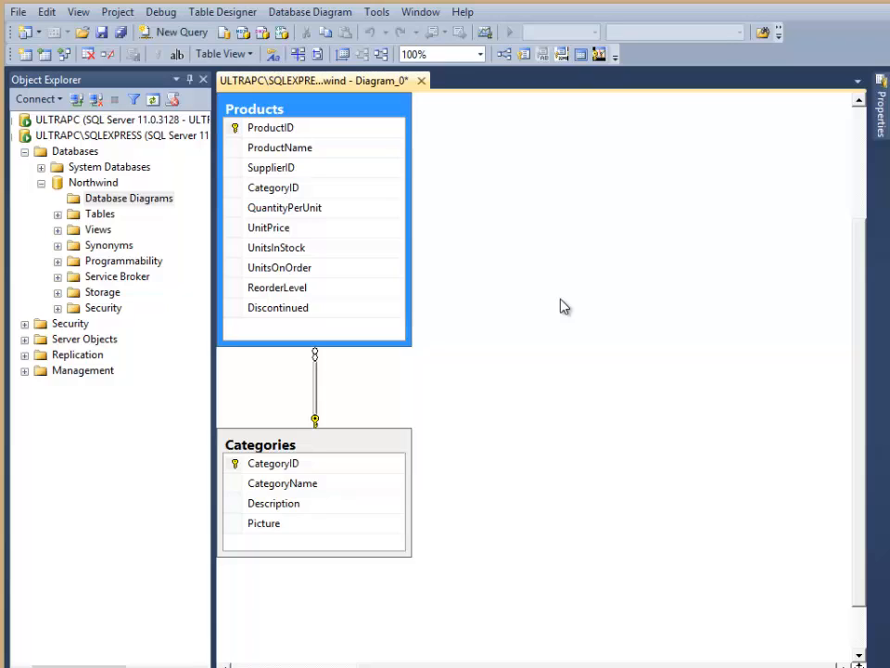
mouse_move(338, 99)
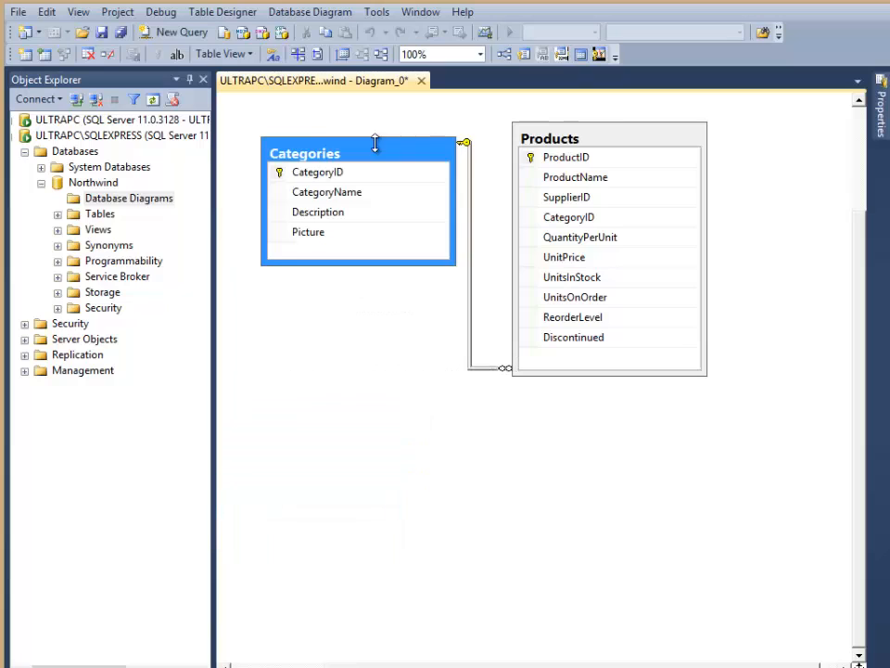
mouse_move(496, 367)
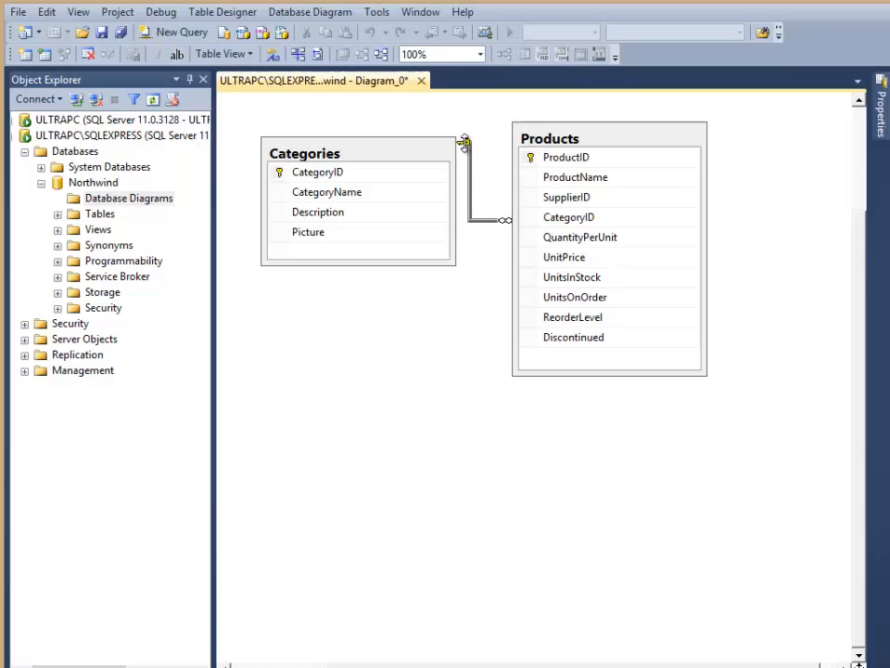
mouse_move(453, 130)
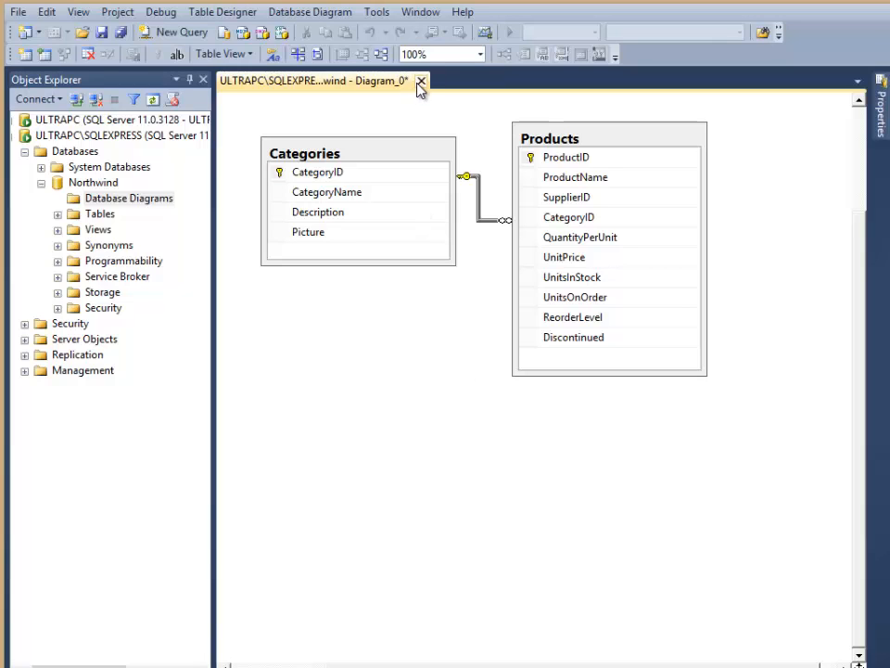
Step: Close the diagram and save it as 'Cat-Prods'
left_click(420, 81)
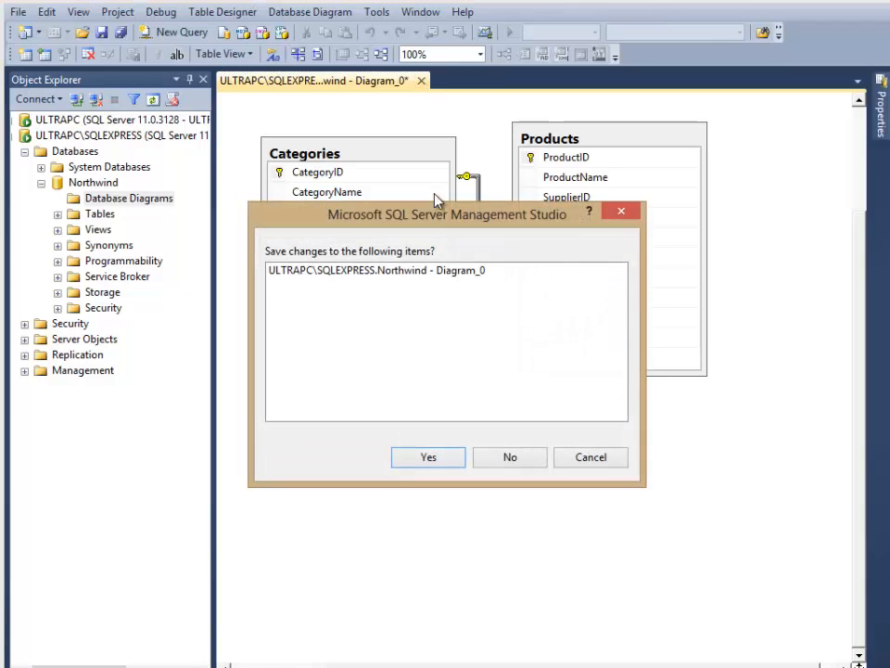
left_click(428, 456)
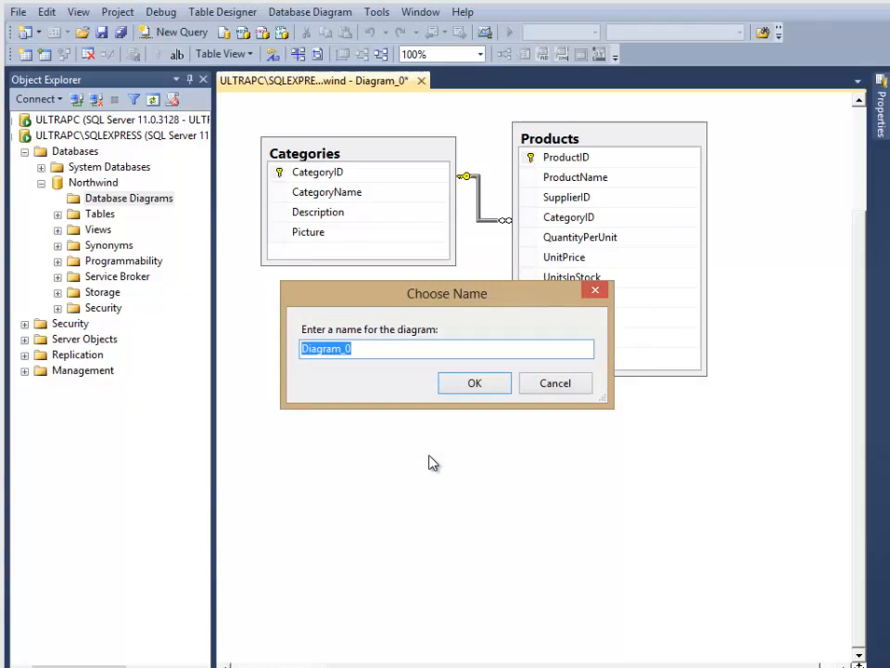
type("Cap")
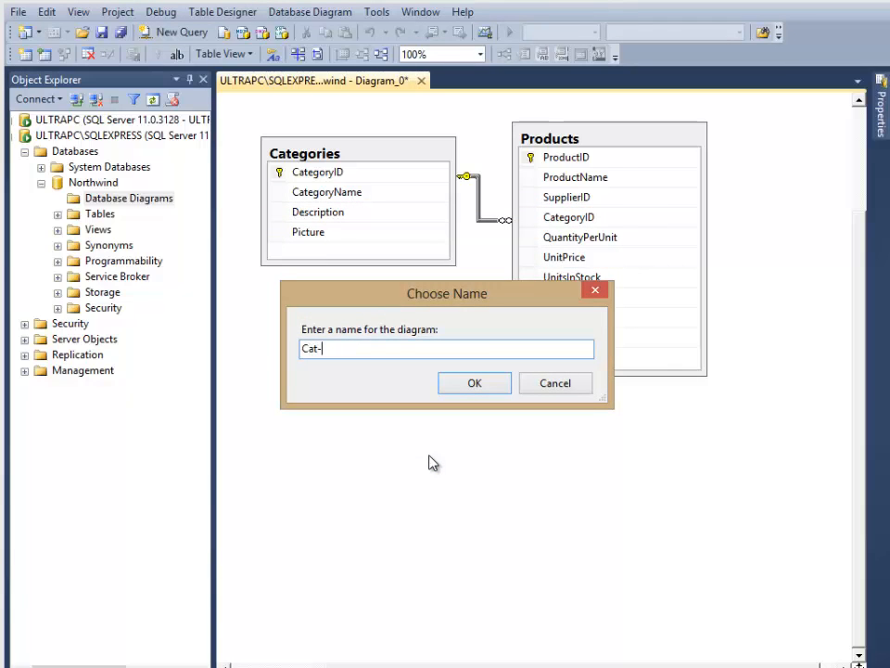
type("Prods")
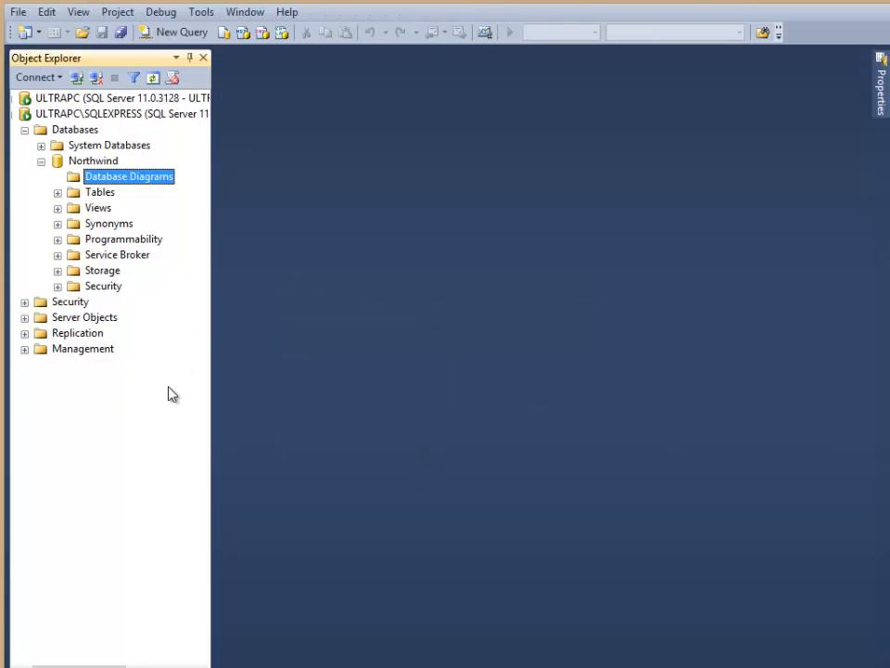
Step: Refresh Northwind and select dbo.Cat-Prods under Database Diagrams
right_click(92, 161)
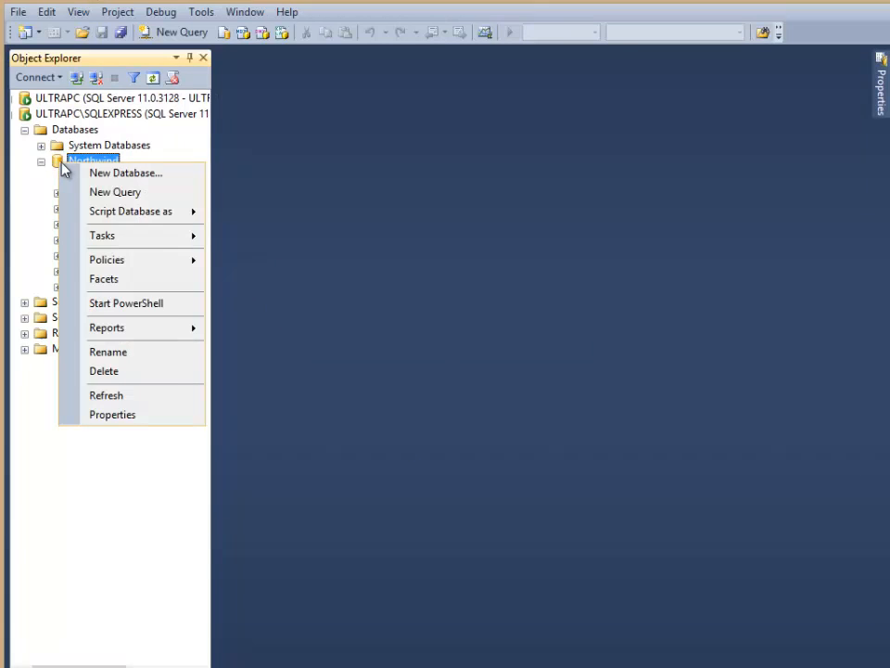
mouse_move(119, 399)
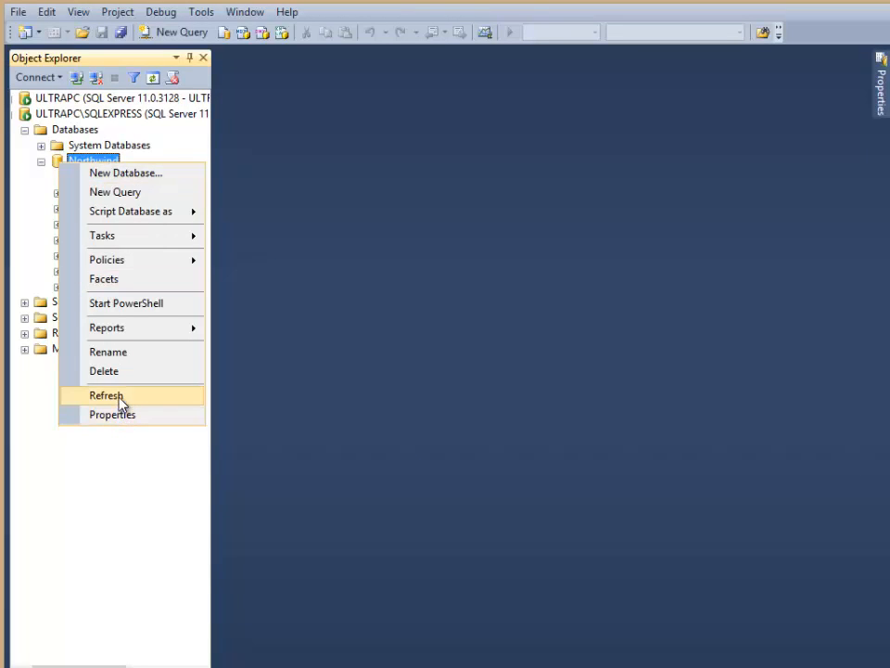
left_click(106, 395)
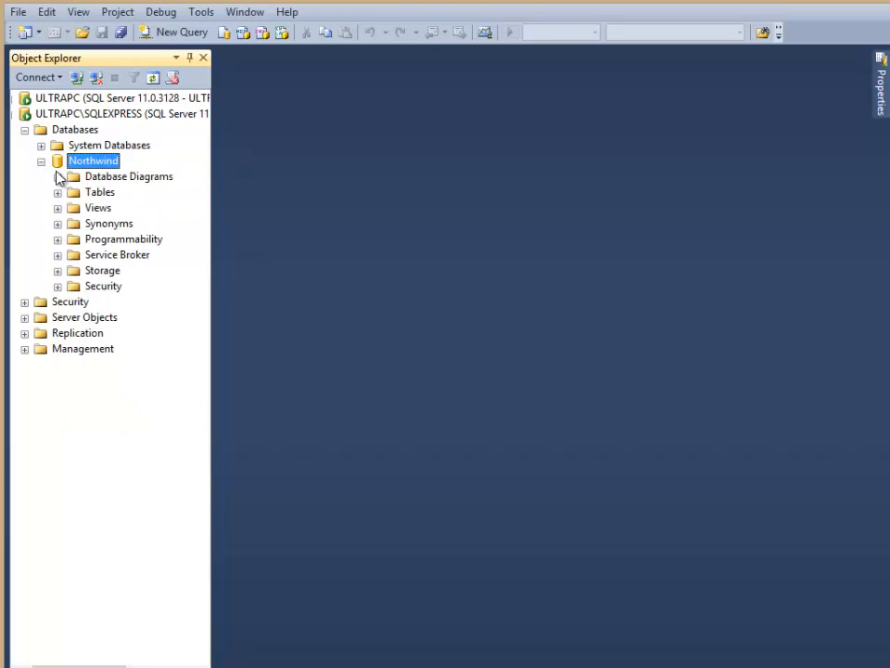
left_click(57, 176)
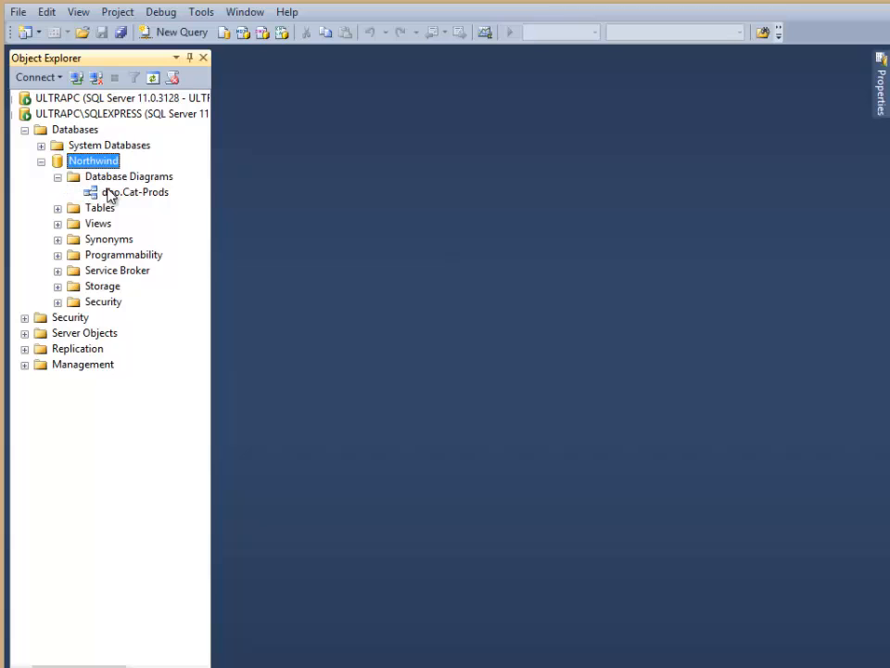
left_click(136, 192)
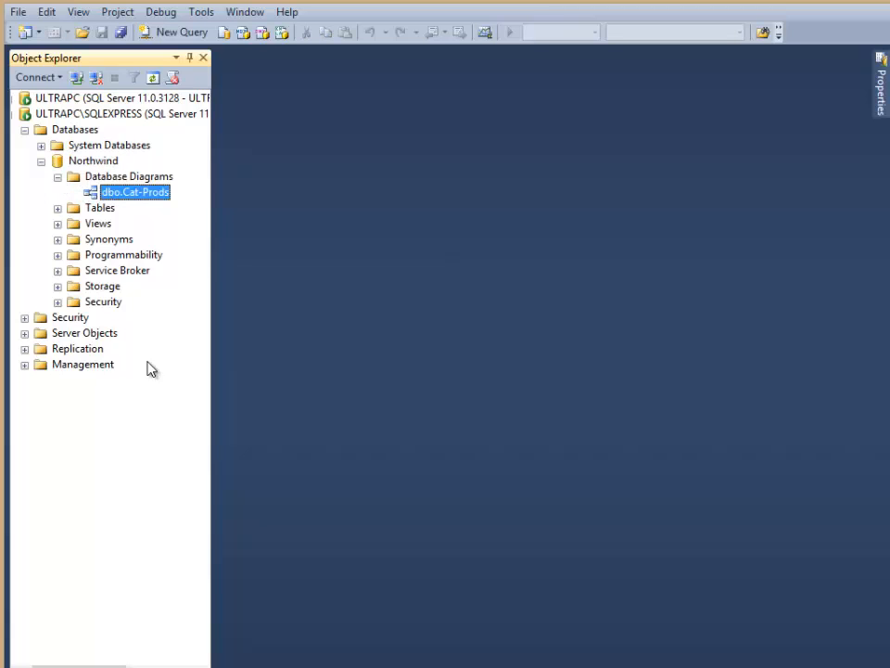